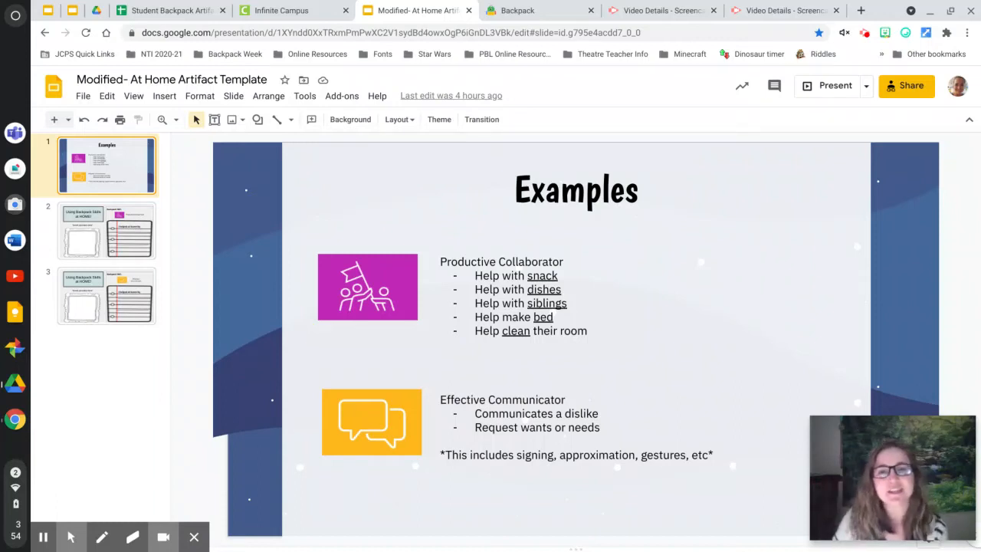
mouse_move(308, 425)
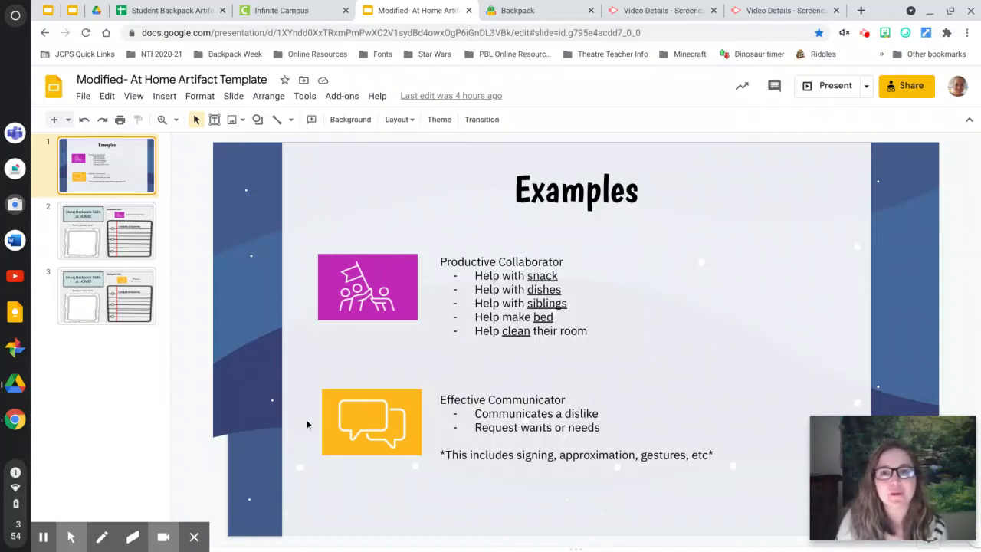
mouse_move(425, 266)
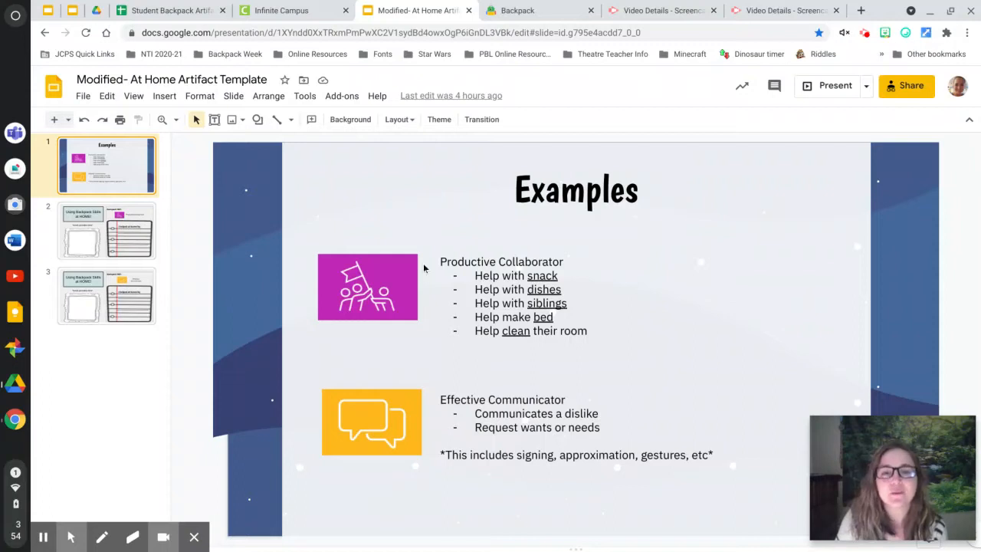
mouse_move(310, 331)
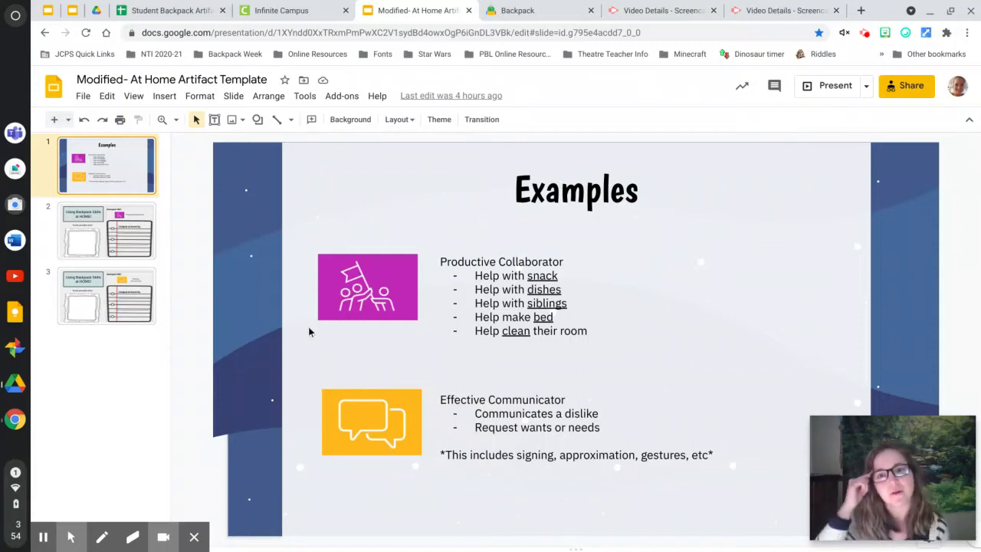
mouse_move(429, 214)
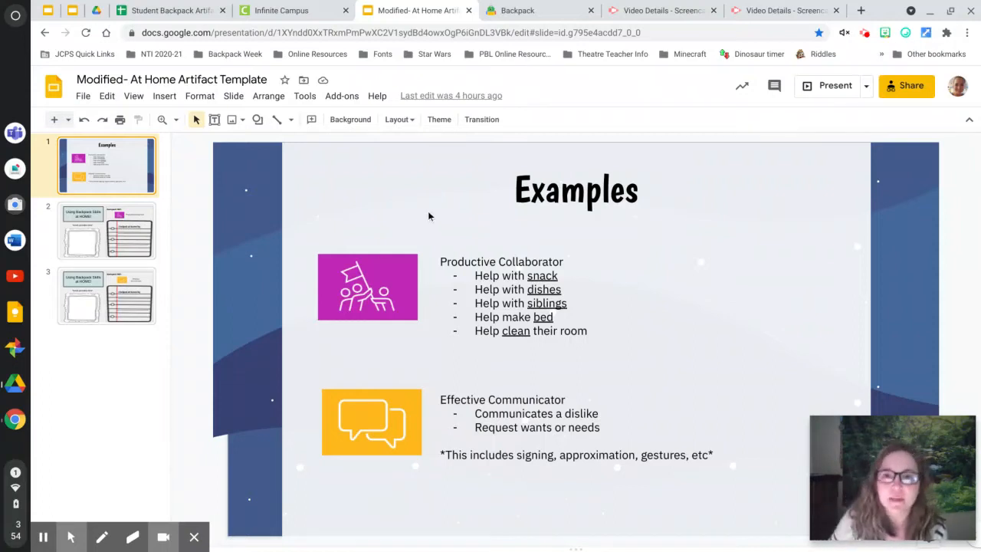
mouse_move(363, 321)
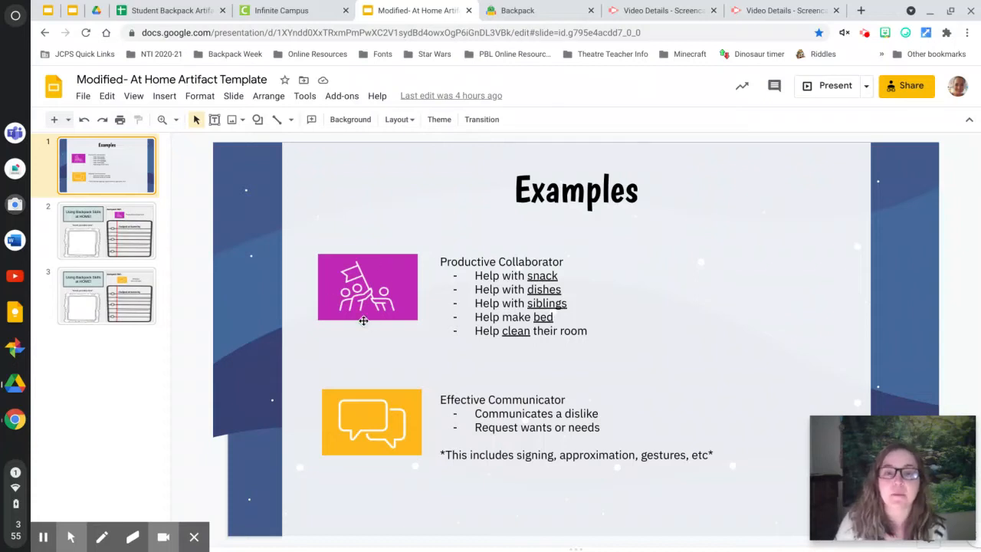
mouse_move(511, 469)
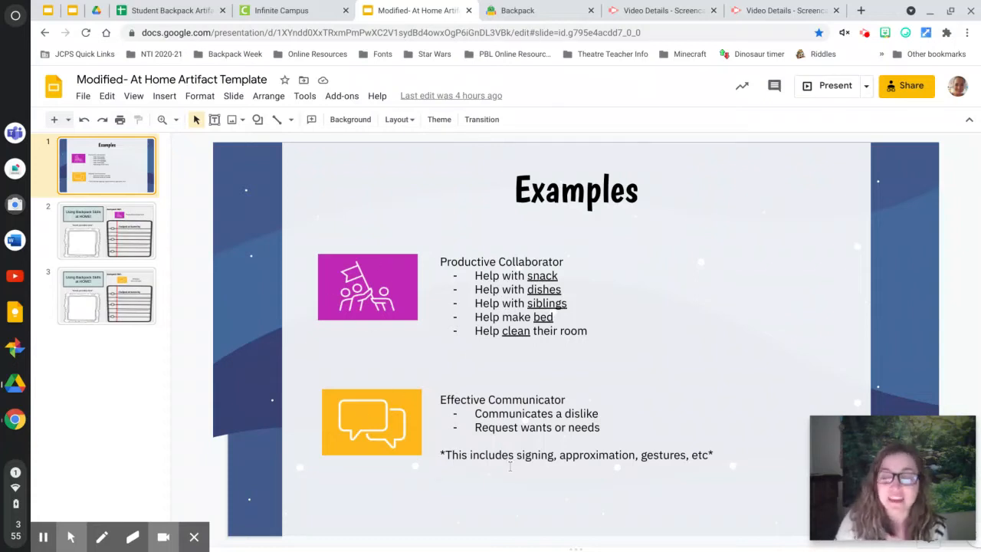
mouse_move(420, 435)
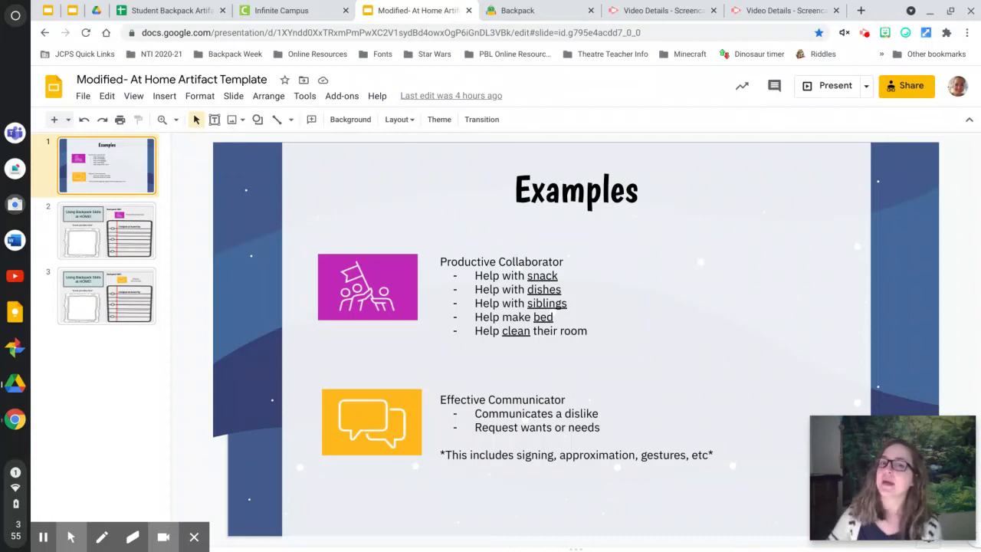
Step: Review the helping examples list on the Examples slide
left_click(368, 286)
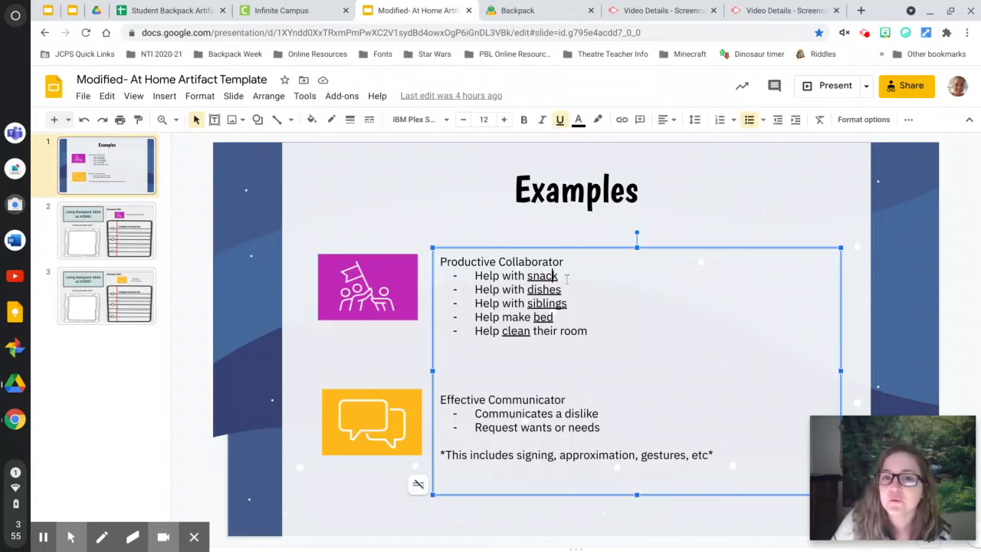
triple_click(518, 276)
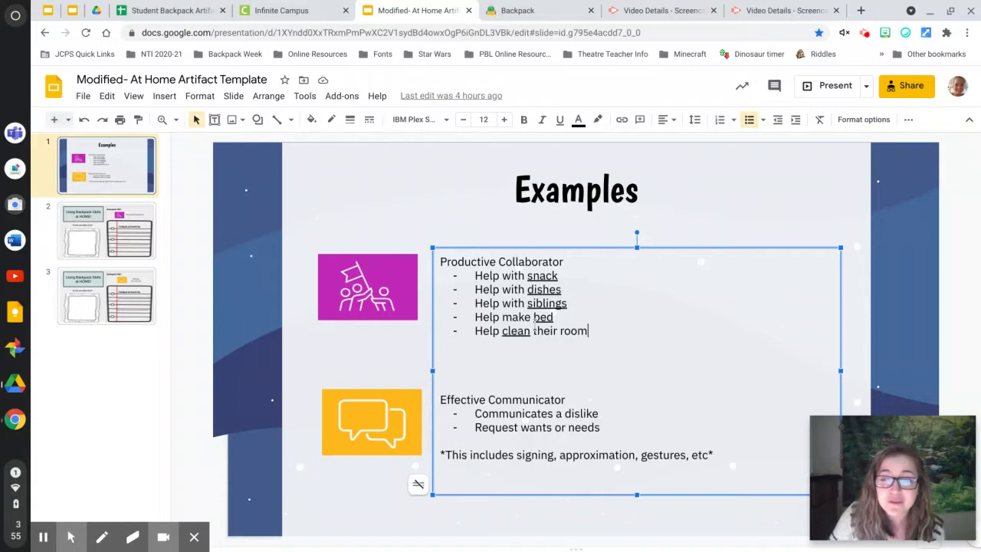
left_click(282, 335)
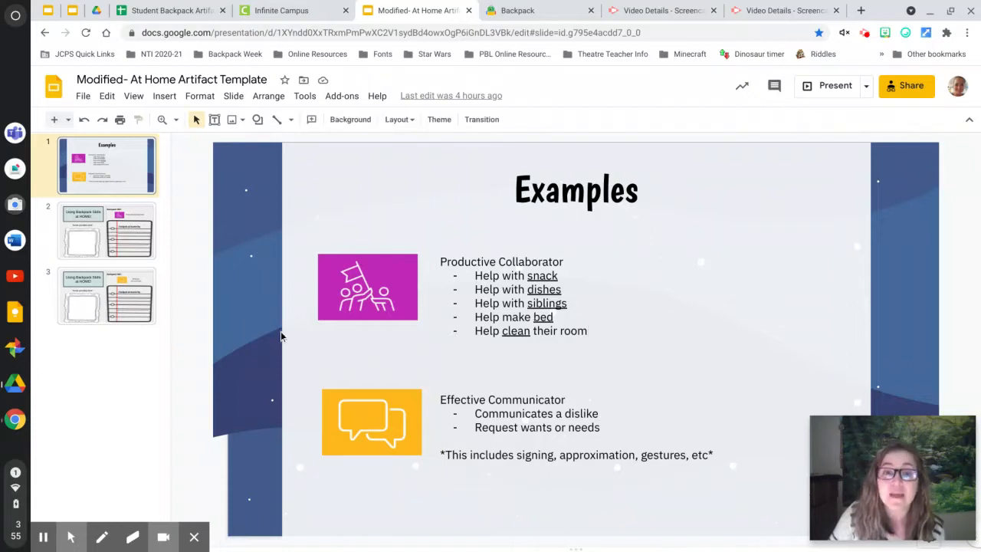
Step: Switch to slide 2, the Productive Collaborator 'Using Backpack Skills at HOME!' template
left_click(107, 229)
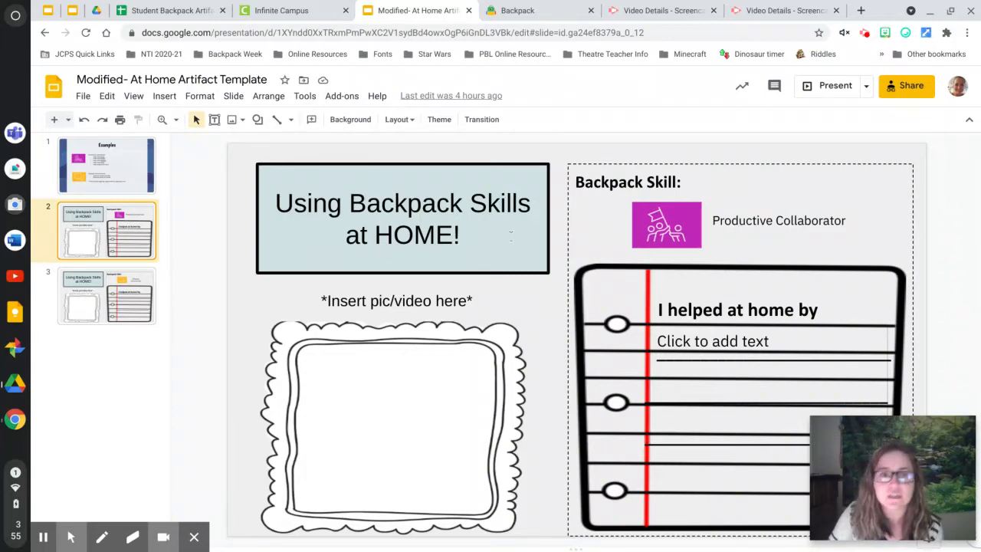
left_click(108, 165)
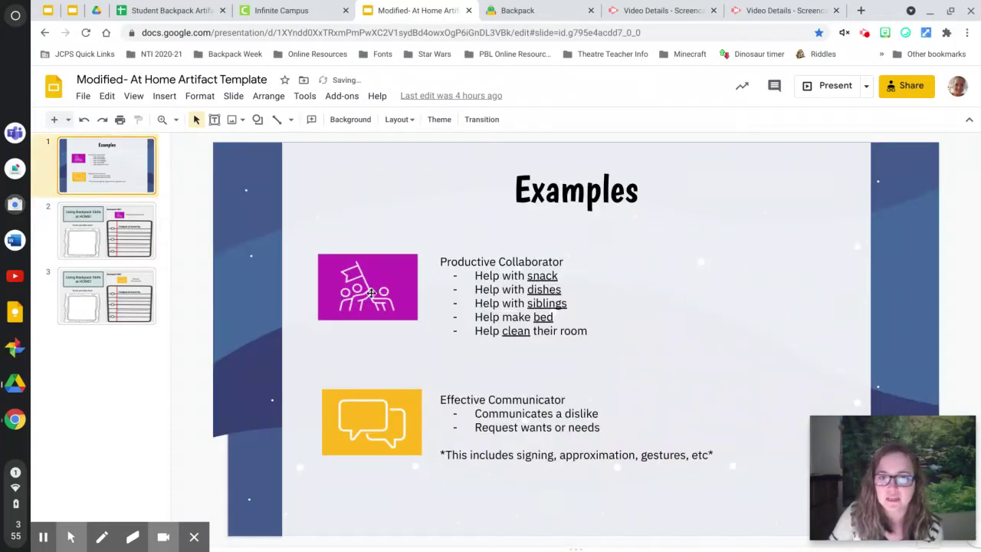
left_click(104, 231)
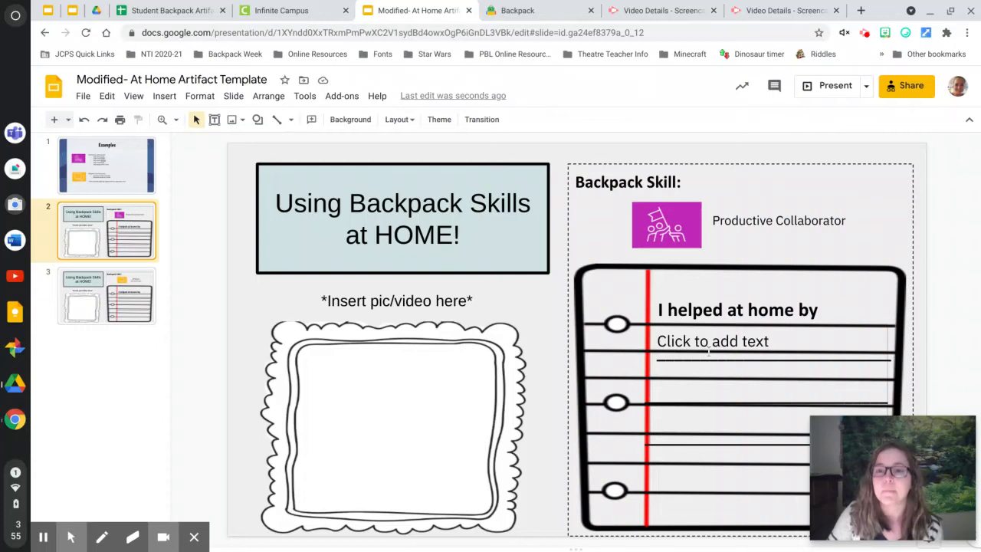
mouse_move(738, 340)
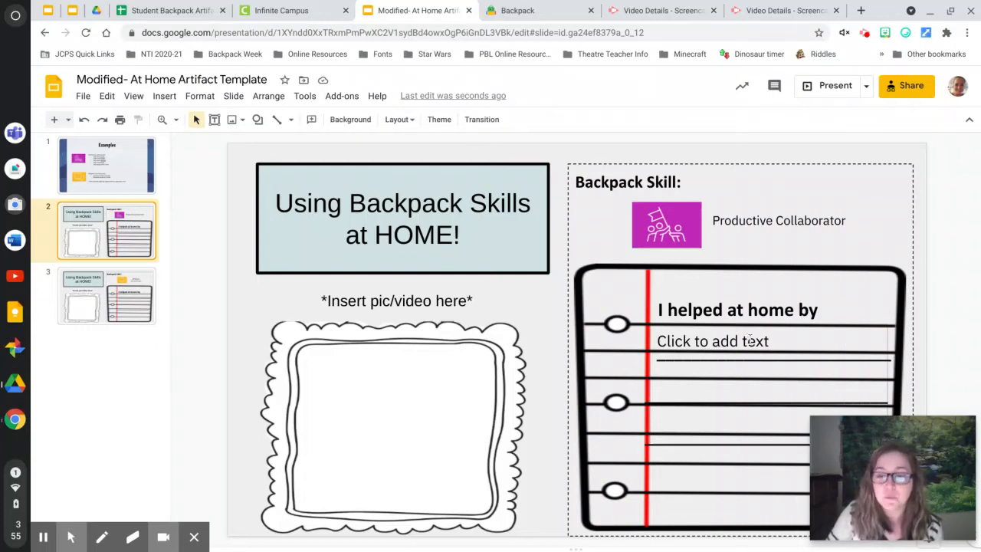
Step: Fill 'I helped at home by' with 'Working with my grandma to do the dishes.'
left_click(712, 341)
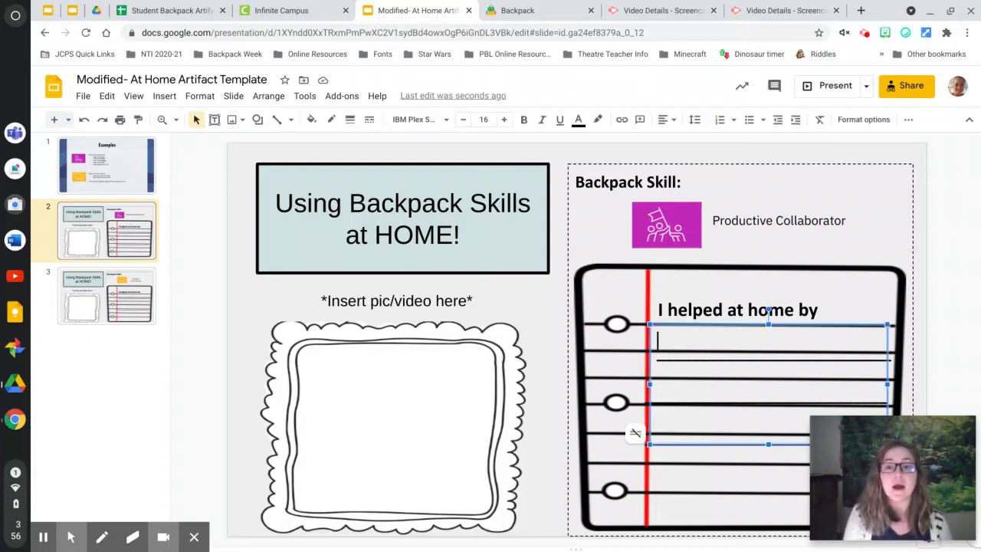
type("Working with my")
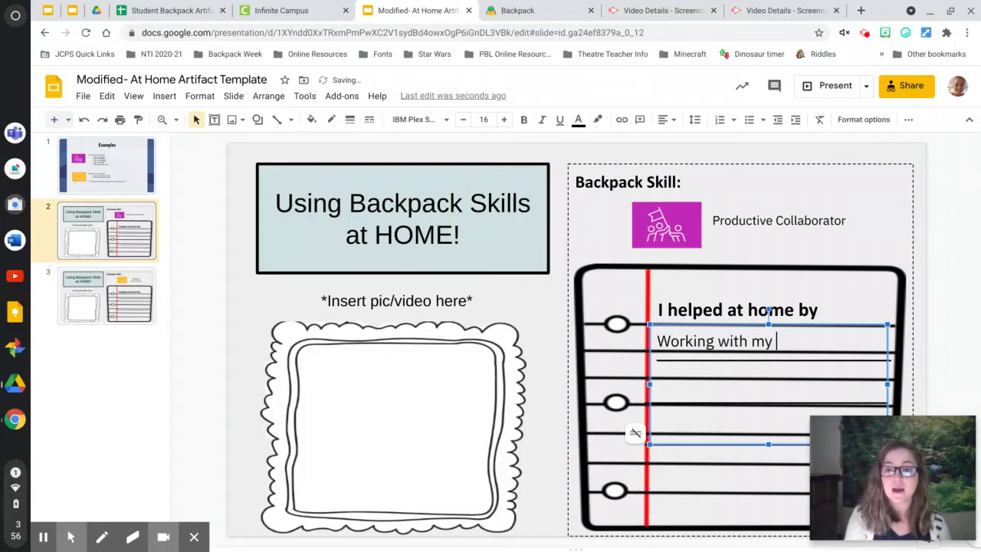
type("grand")
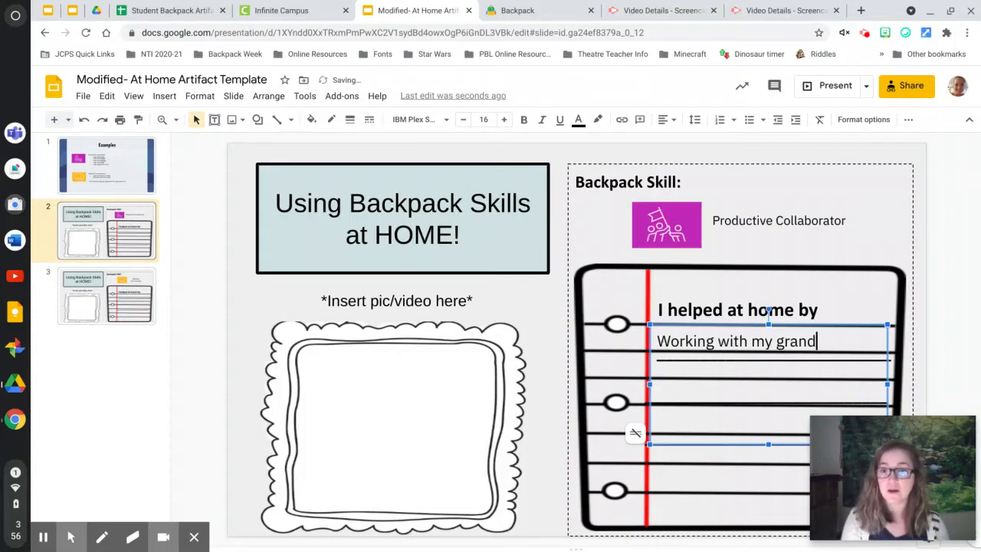
type("ma to do teh")
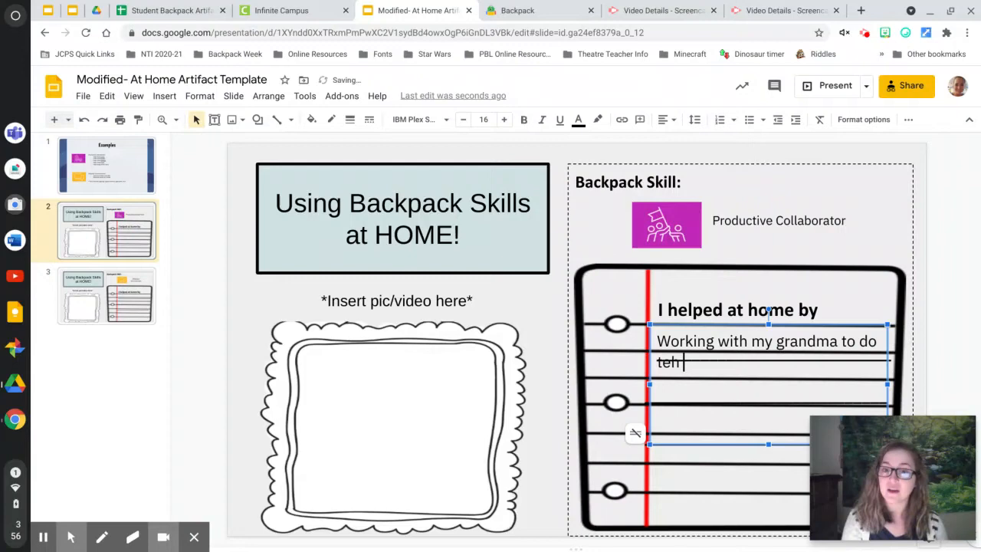
type("the dishes.")
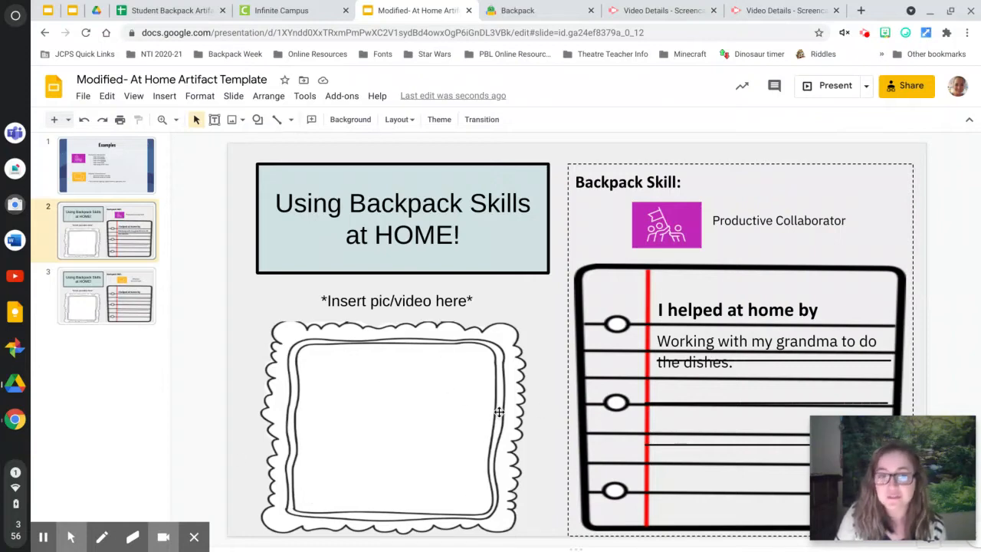
mouse_move(380, 505)
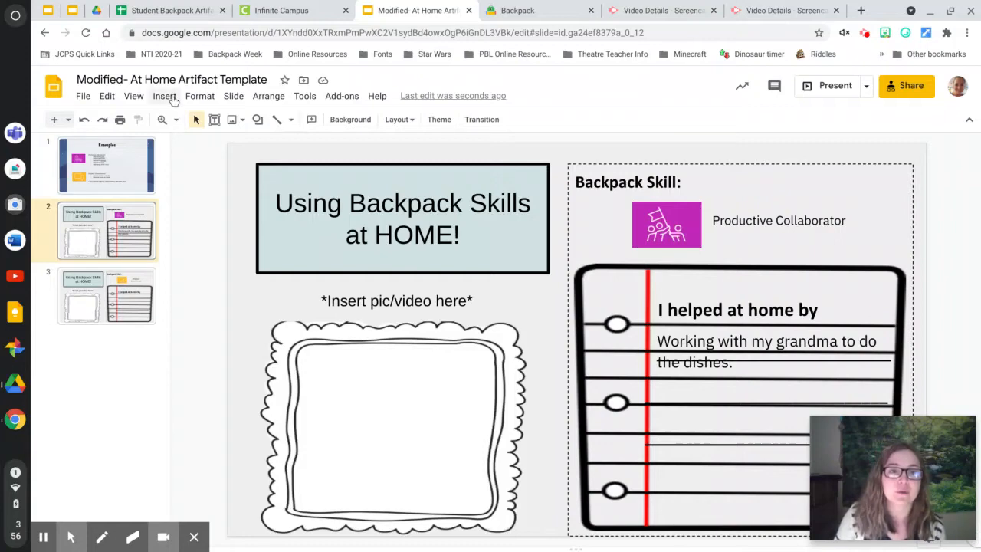
left_click(164, 95)
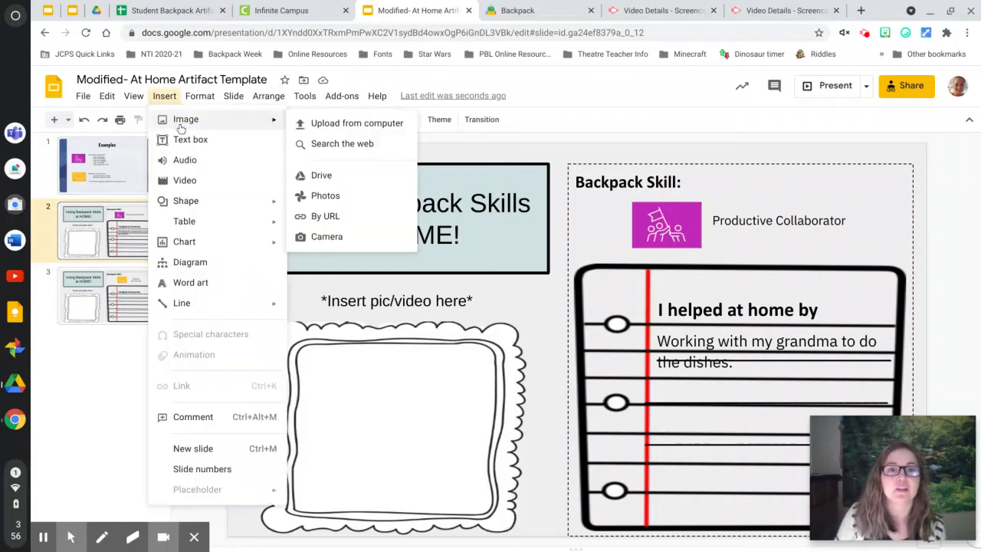
mouse_move(356, 122)
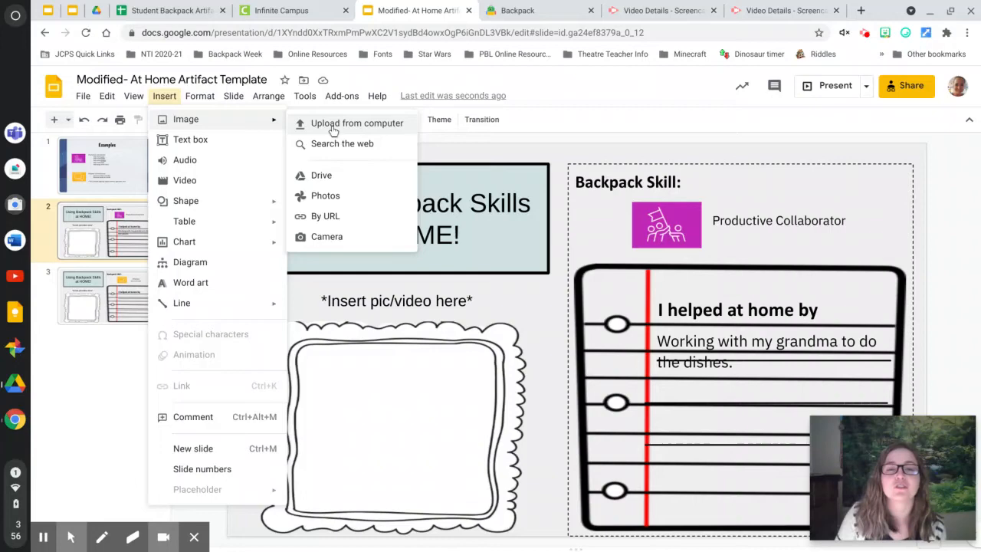
left_click(331, 125)
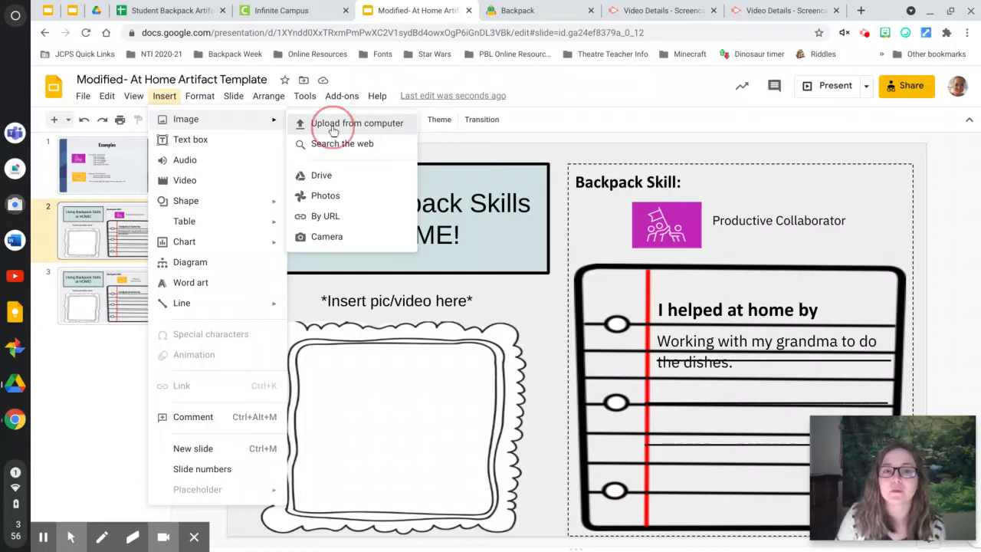
left_click(358, 123)
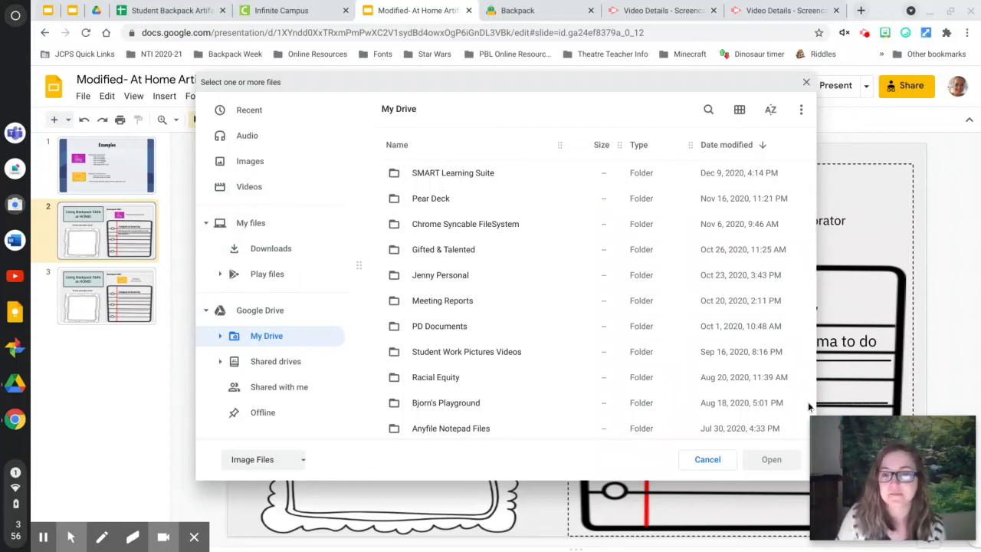
left_click(708, 460)
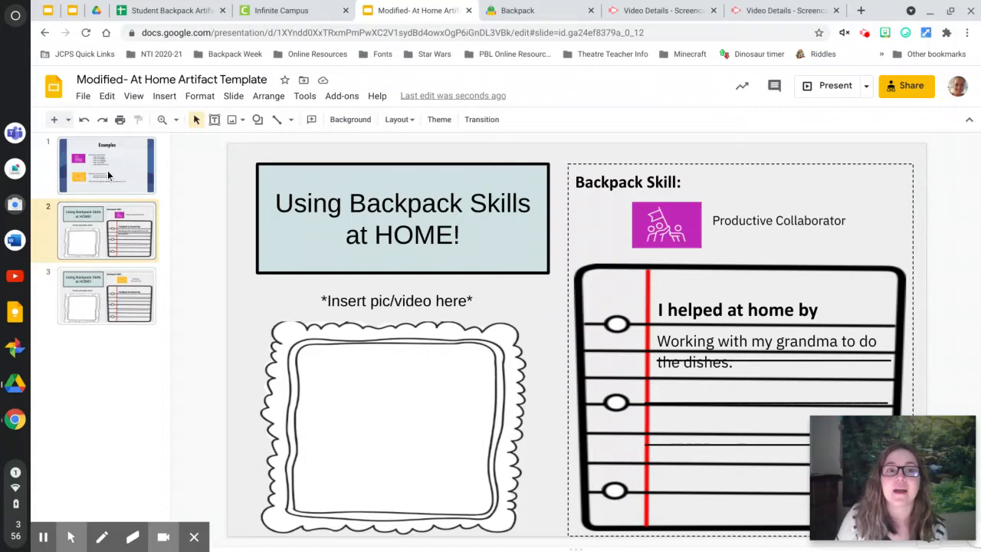
Step: Return to the Examples slide to review the Effective Communicator ideas
left_click(105, 166)
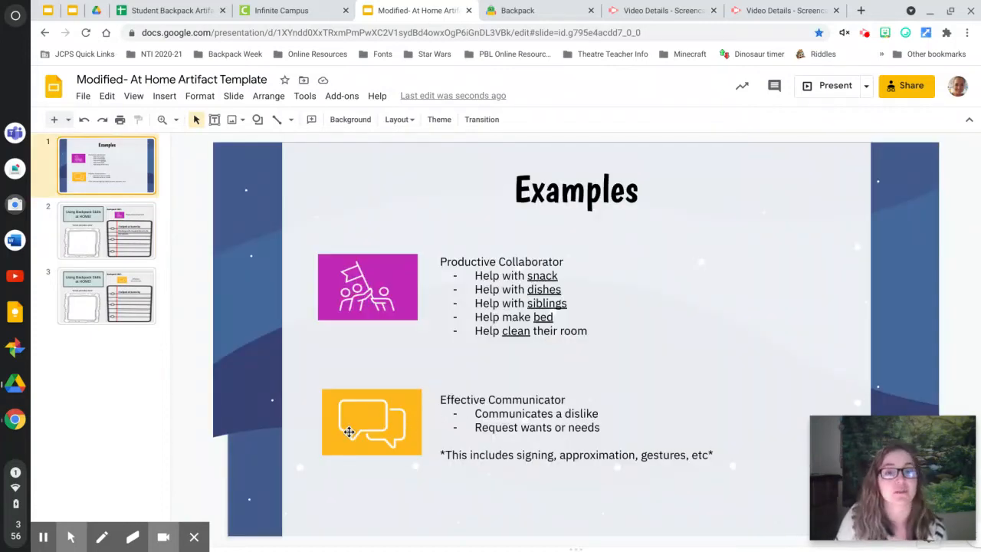
mouse_move(514, 398)
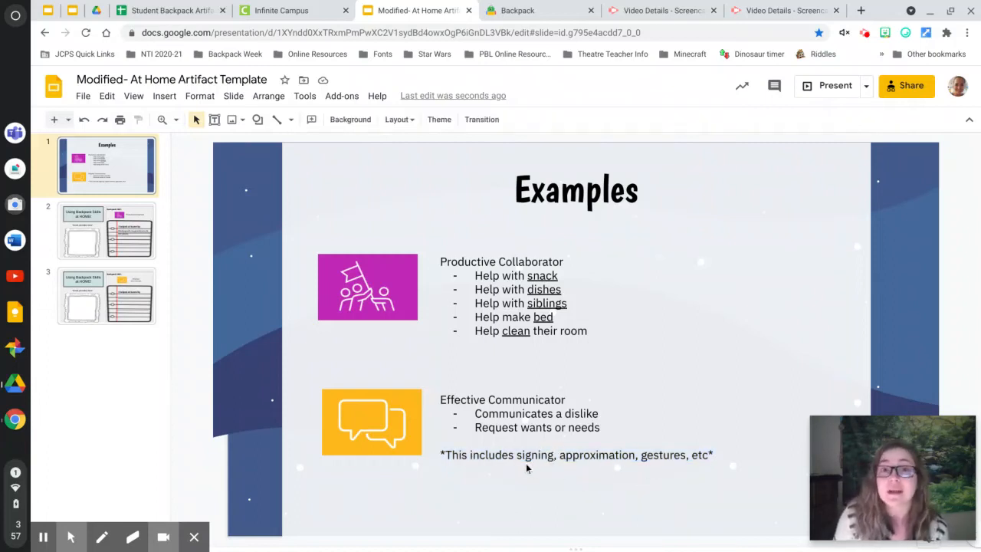
mouse_move(511, 441)
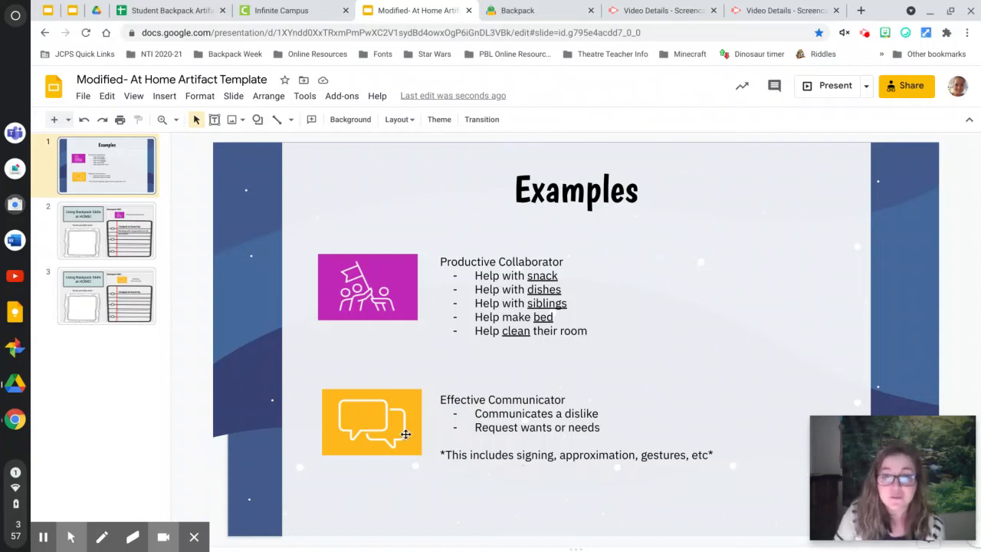
mouse_move(361, 469)
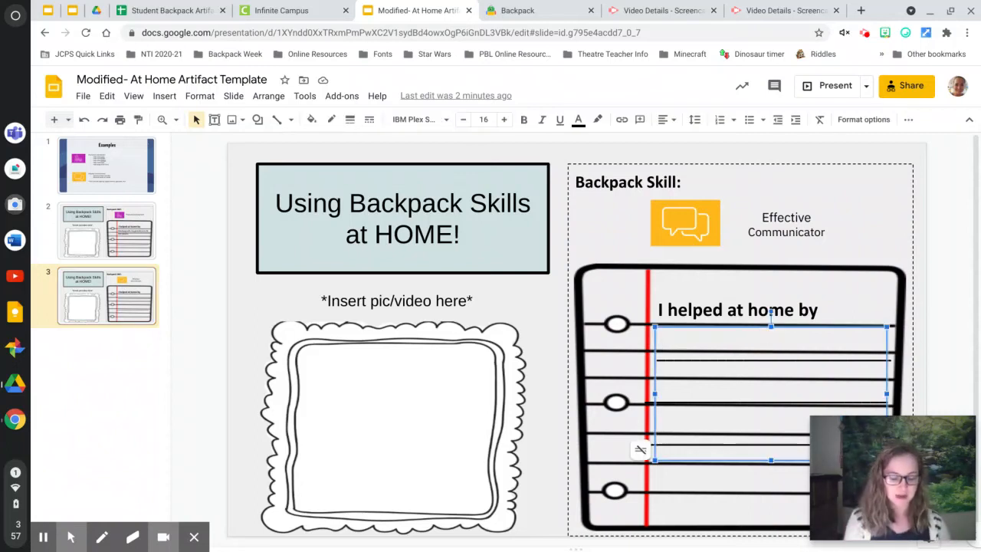
Step: Fill in 'Talking with my grown up about the candy i wanted from the store.'
type("Talking")
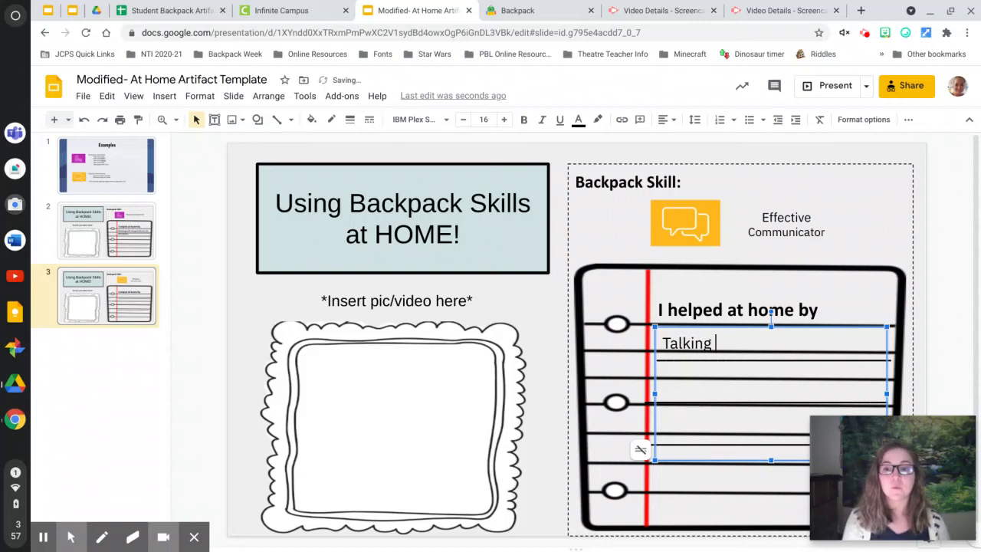
type("with my gro")
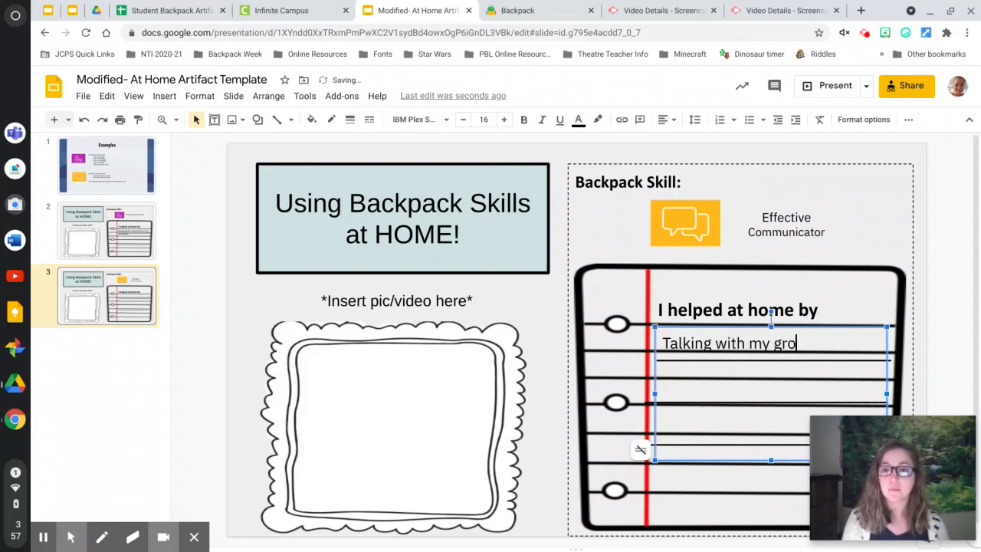
type("wn up")
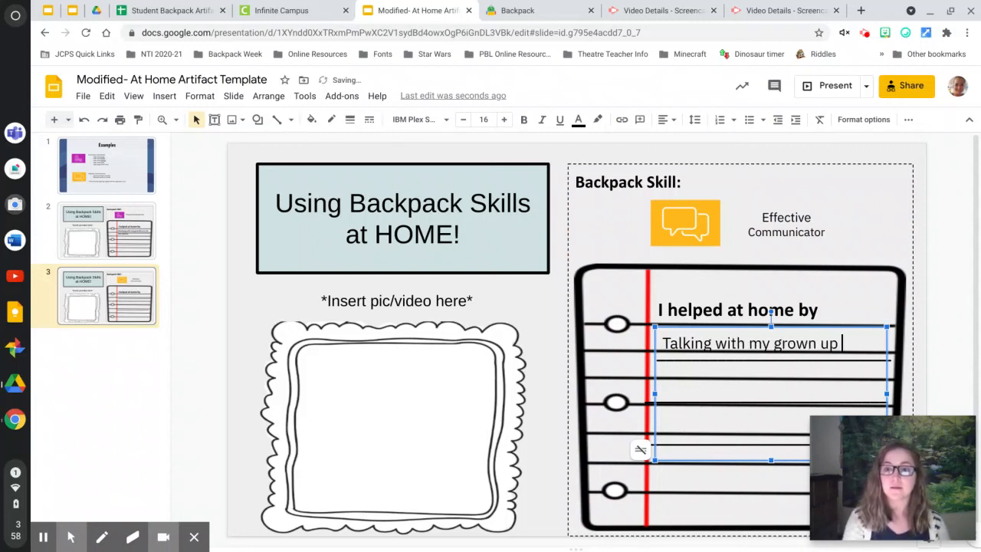
type("about the")
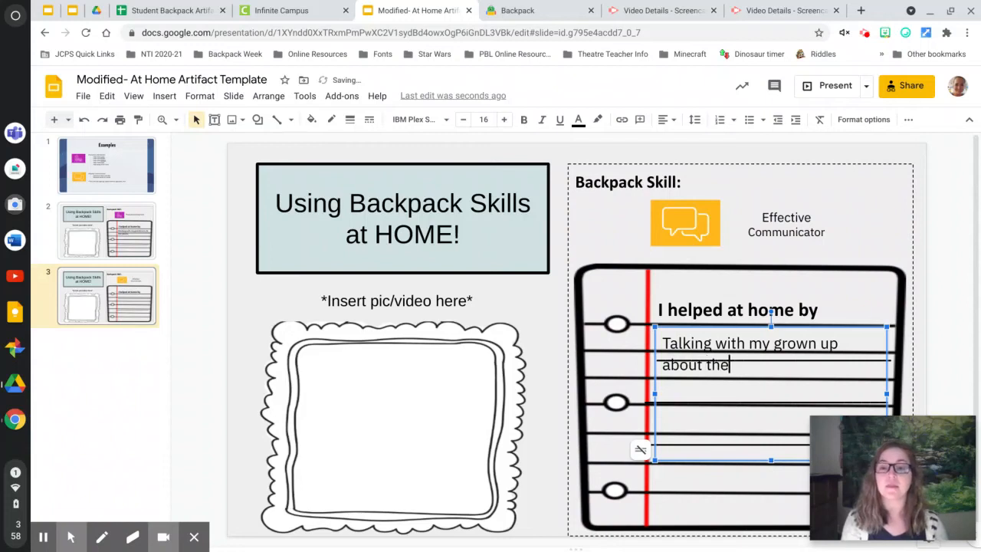
type("cand")
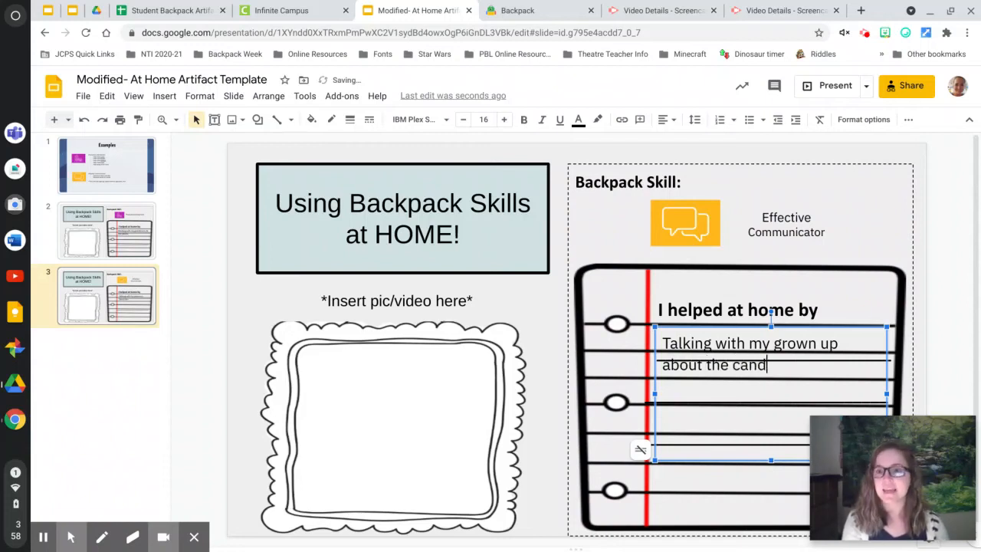
type("y i wanted from the store.")
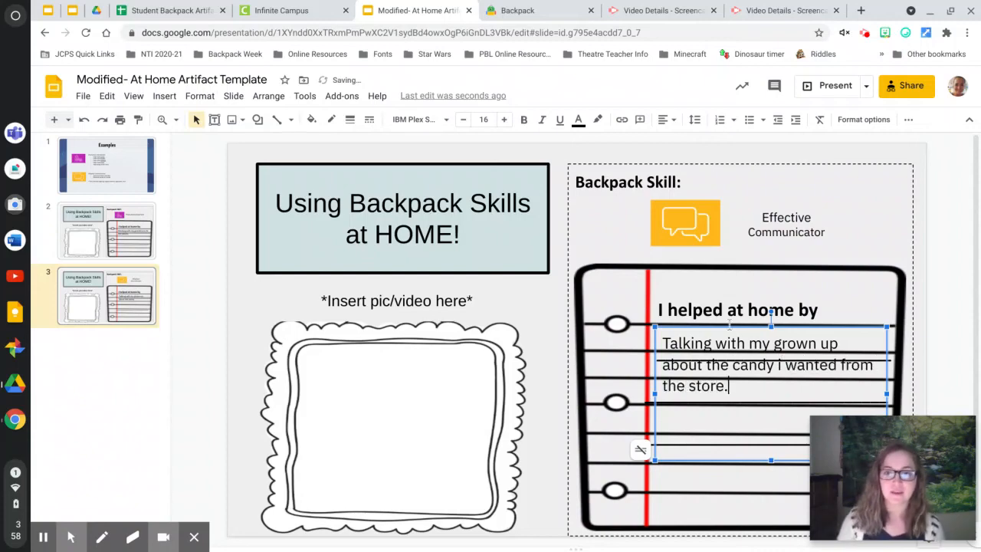
left_click(444, 477)
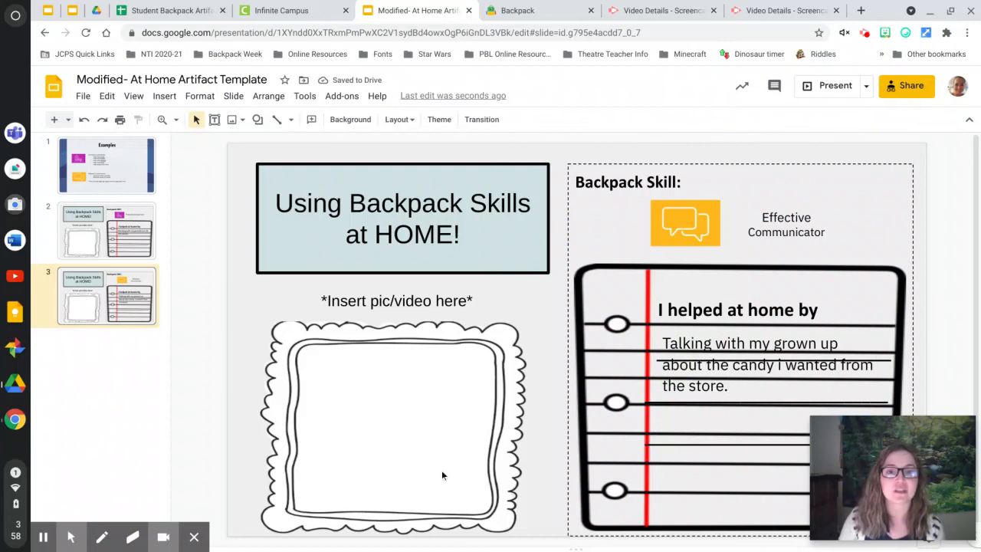
mouse_move(392, 524)
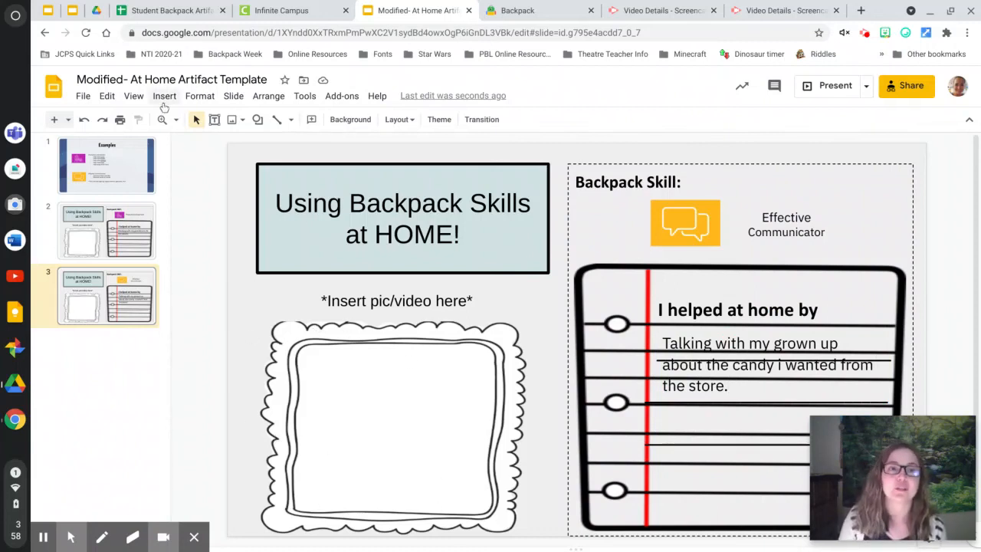
left_click(164, 95)
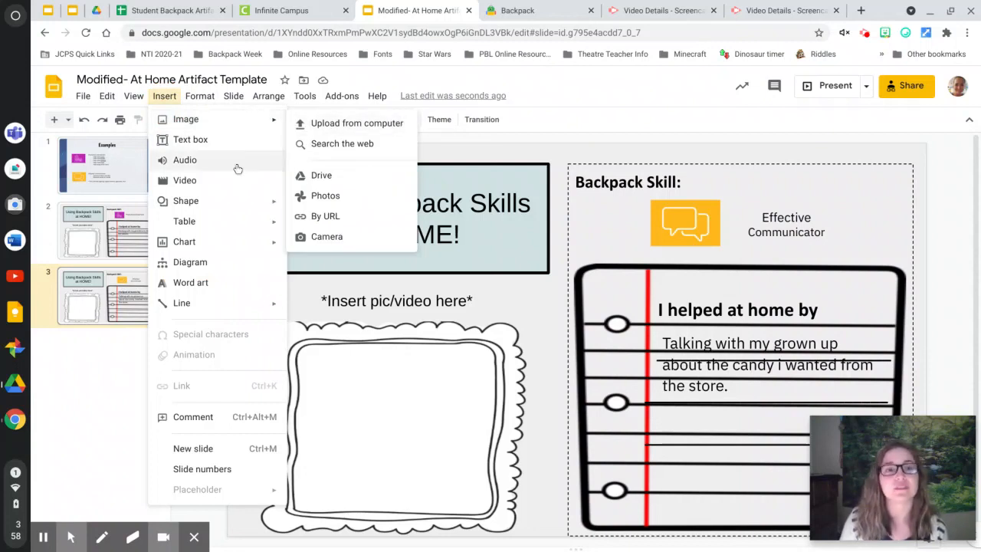
mouse_move(186, 120)
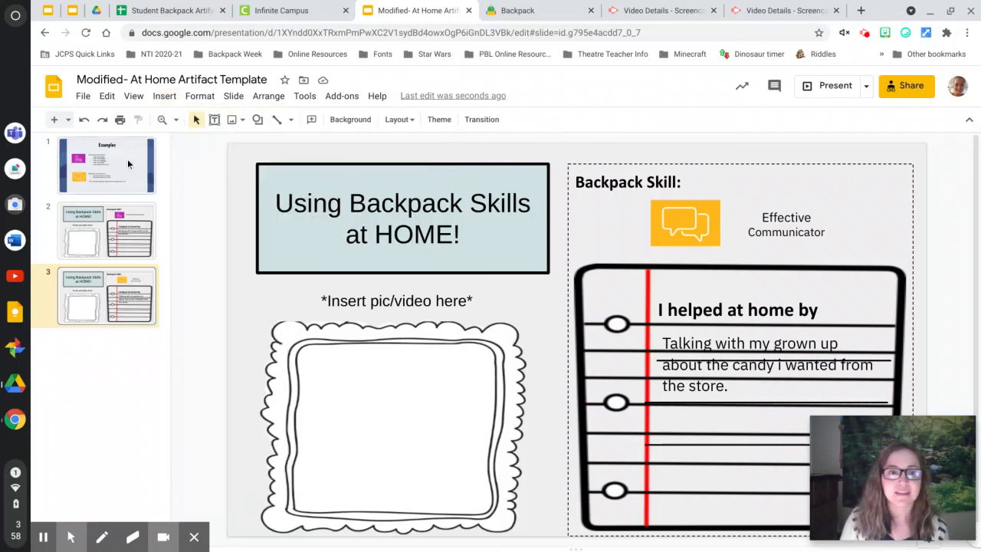
Step: Flip between the Effective Communicator slide and Examples, ending on the Examples slide
left_click(105, 165)
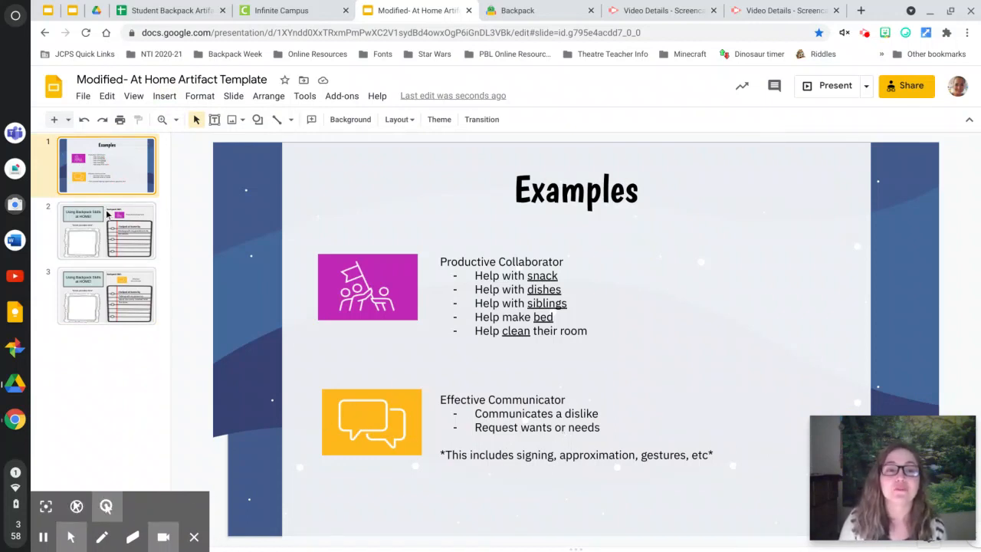
left_click(107, 297)
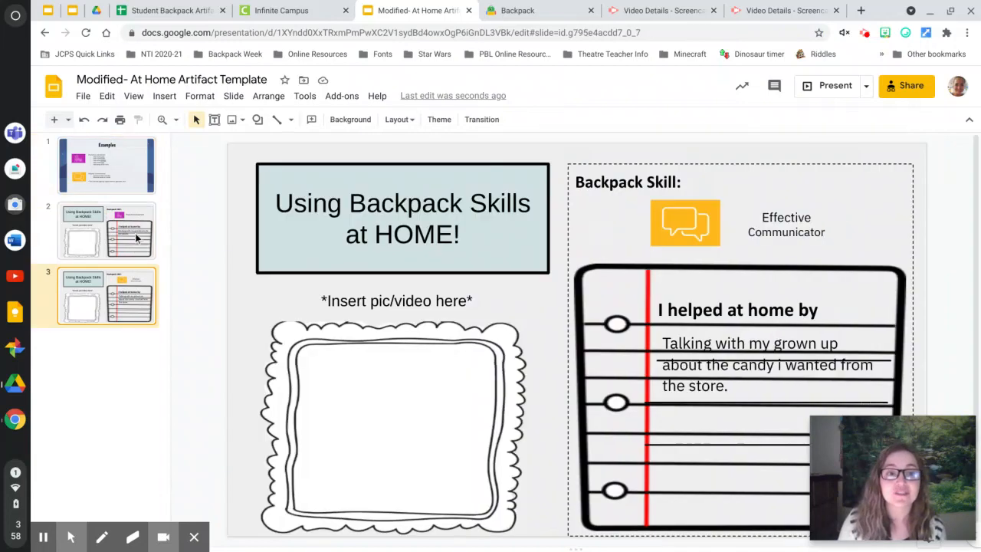
left_click(105, 166)
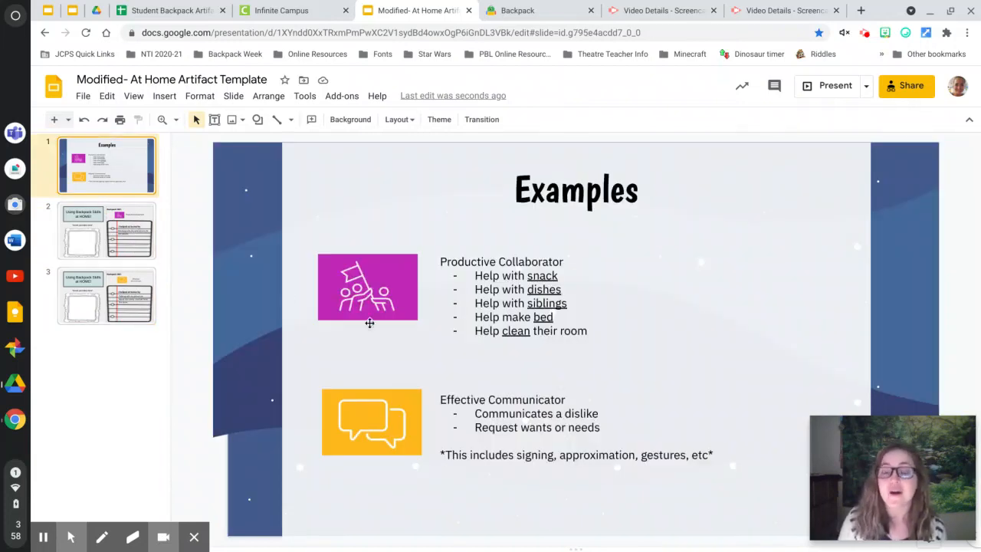